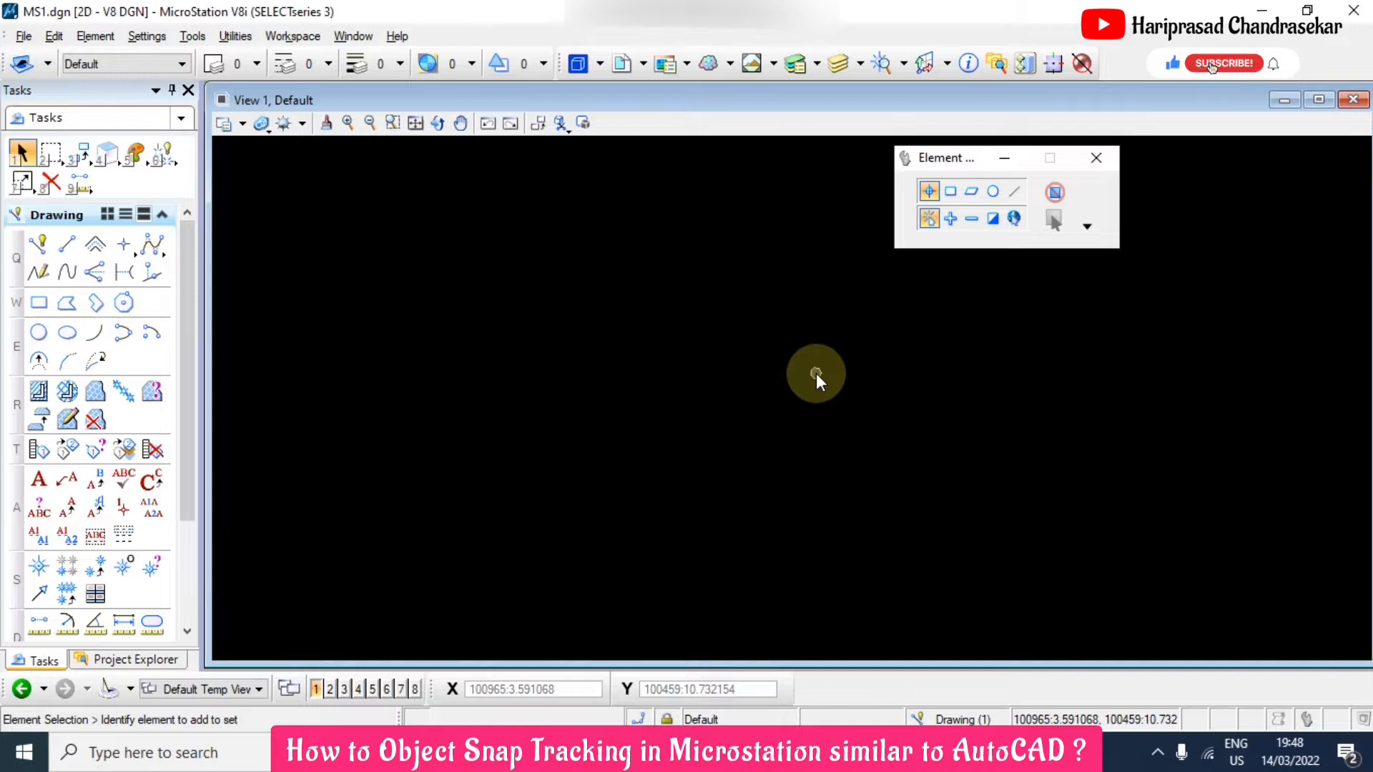
Step: Start the Place Line tool and set the outline's first corner in the view centre
click(1221, 63)
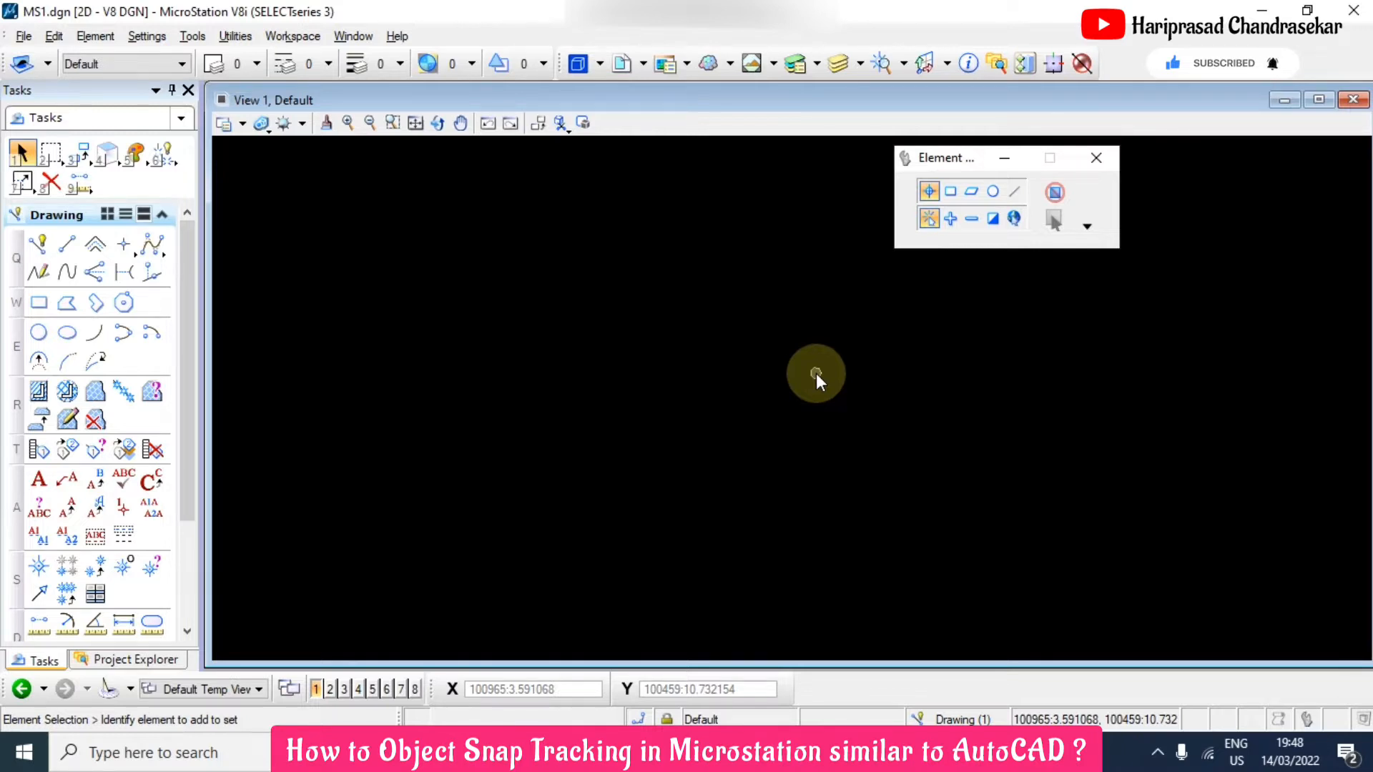
mouse_move(66, 245)
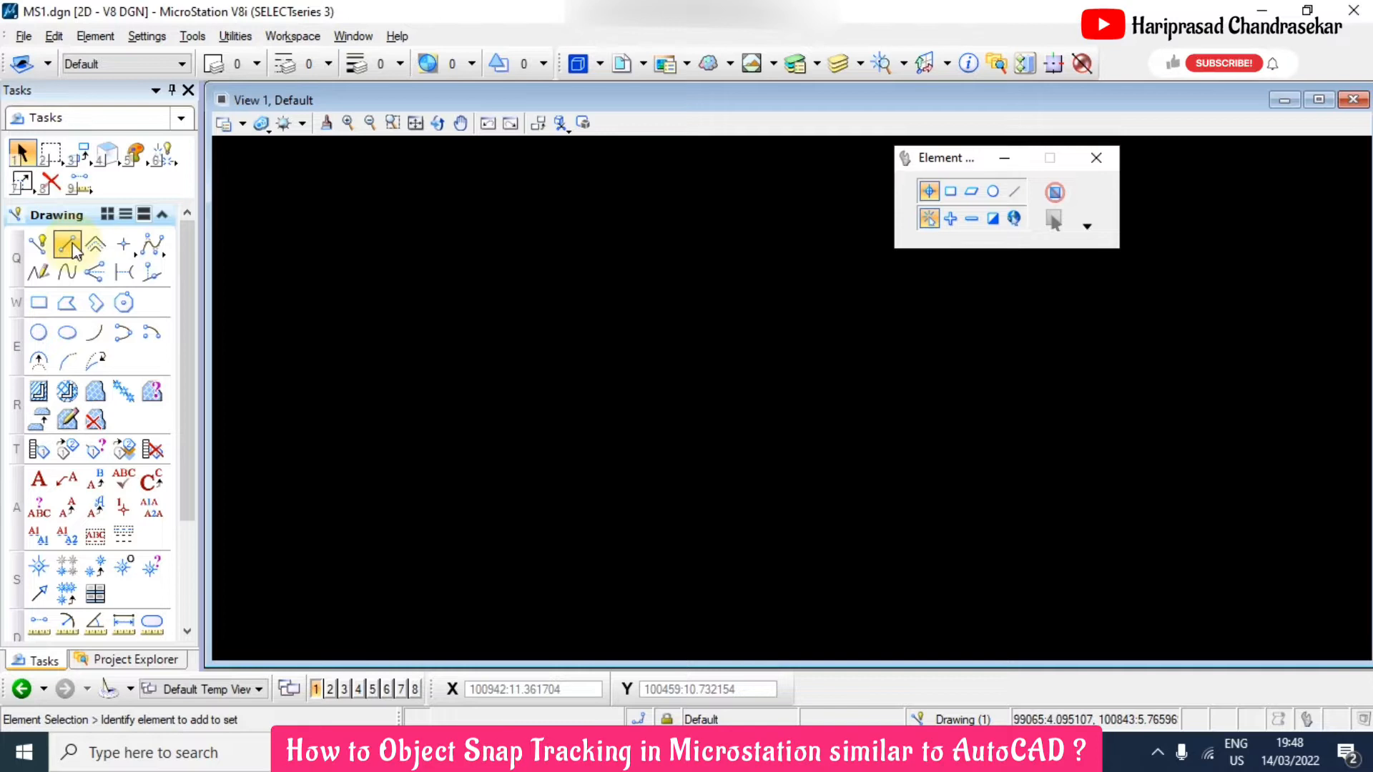
click(67, 245)
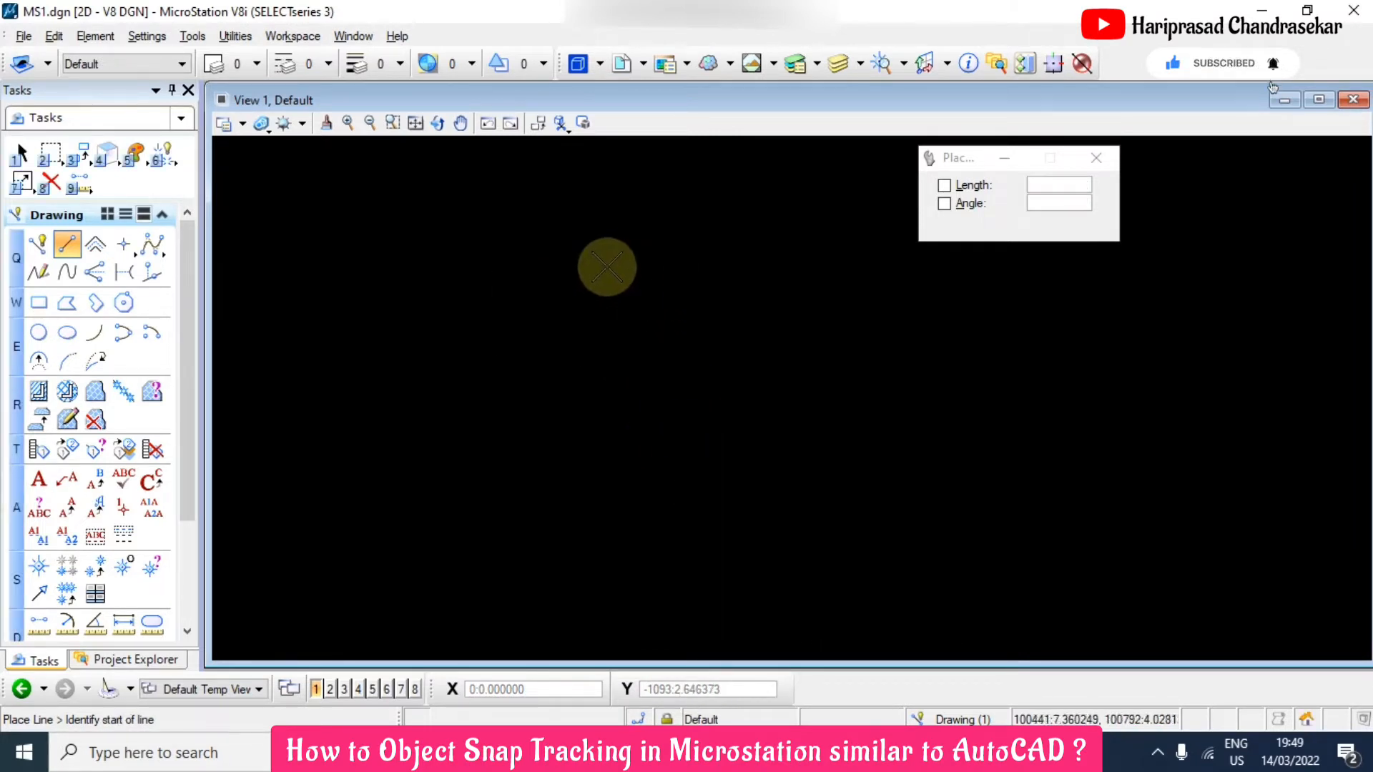
click(576, 286)
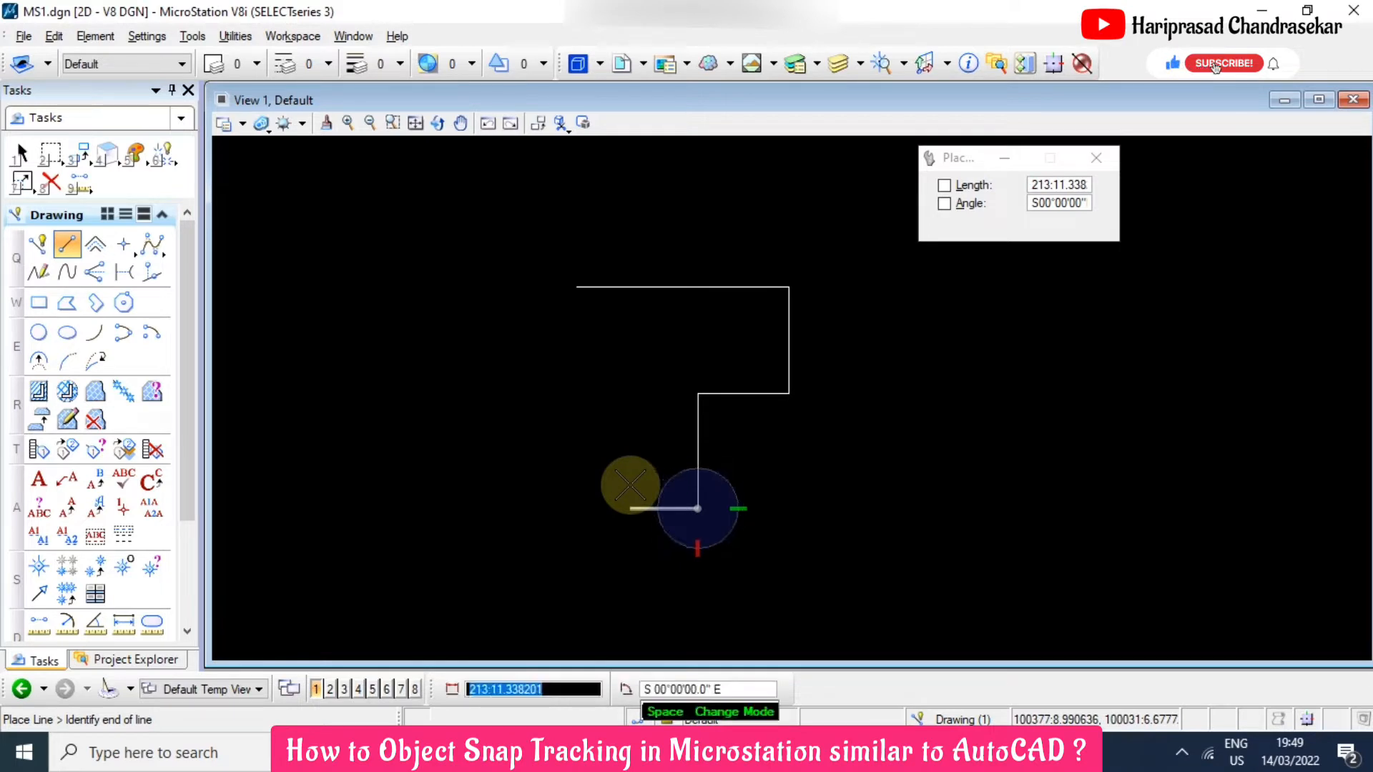
Step: Track from the outline's starting corner to close it with a diagonal line
click(1223, 63)
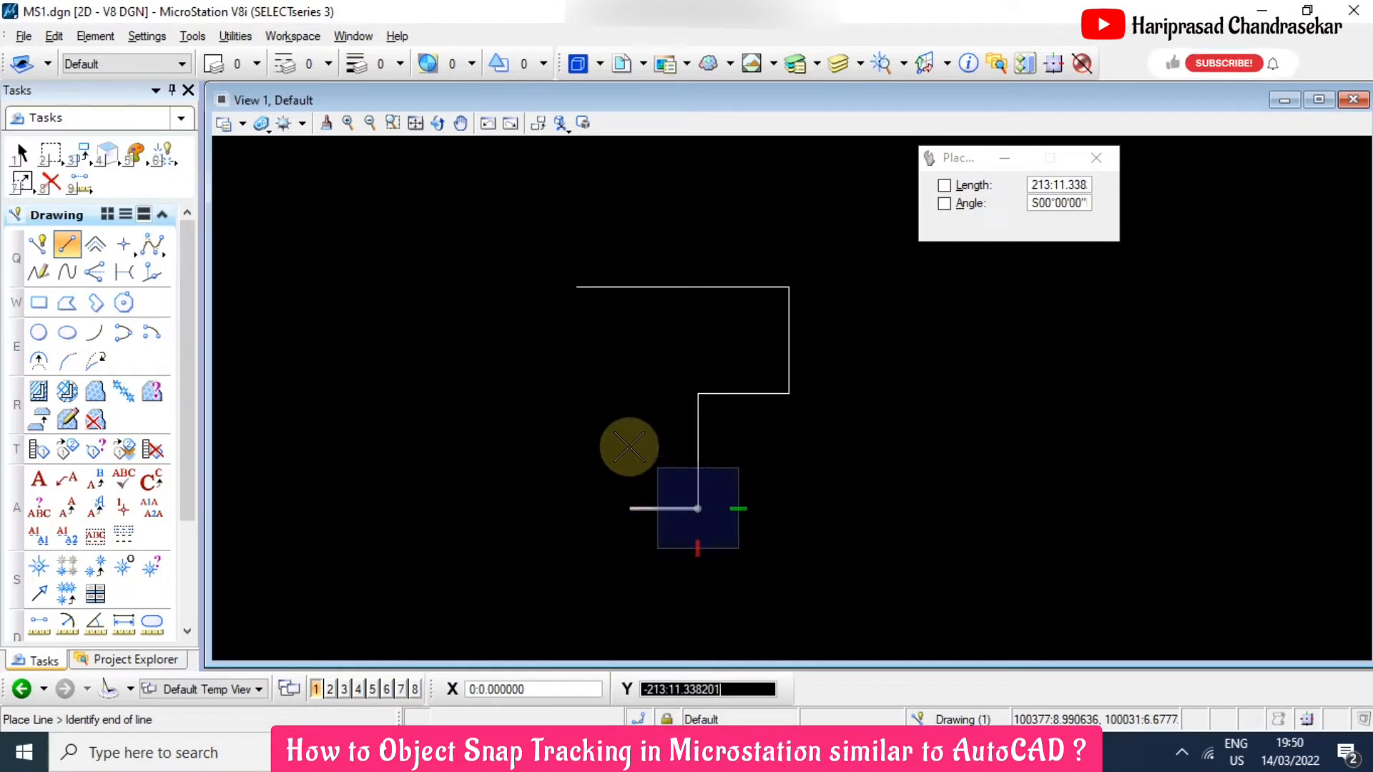
mouse_move(584, 301)
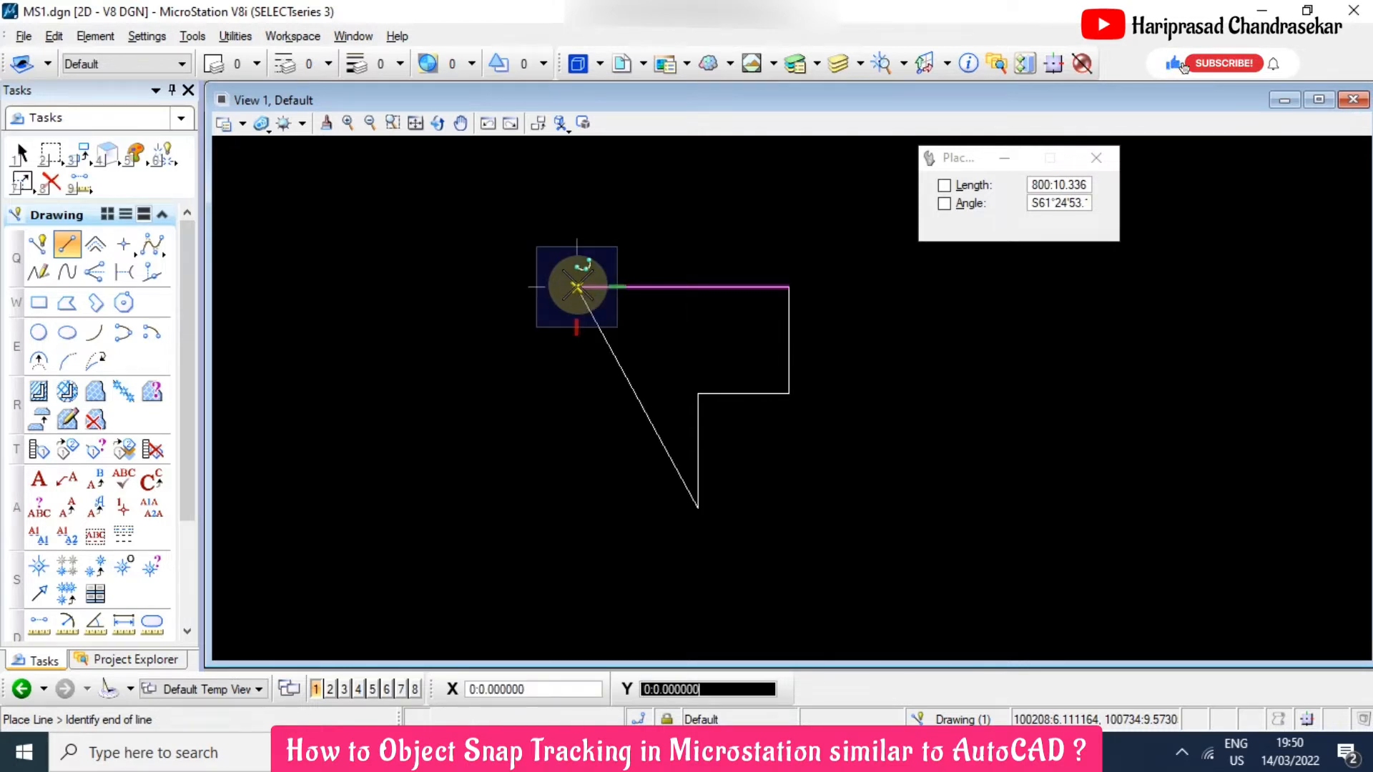
mouse_move(1224, 63)
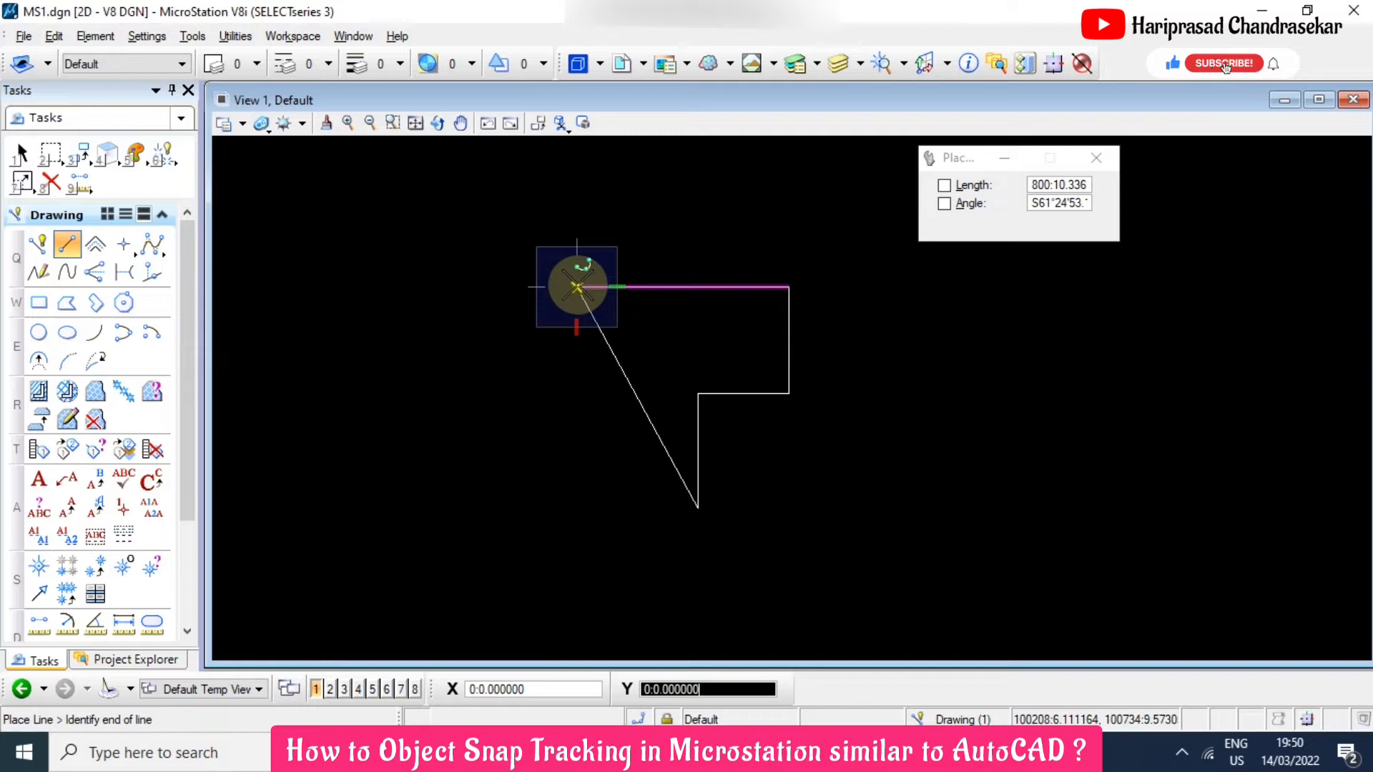
click(1223, 63)
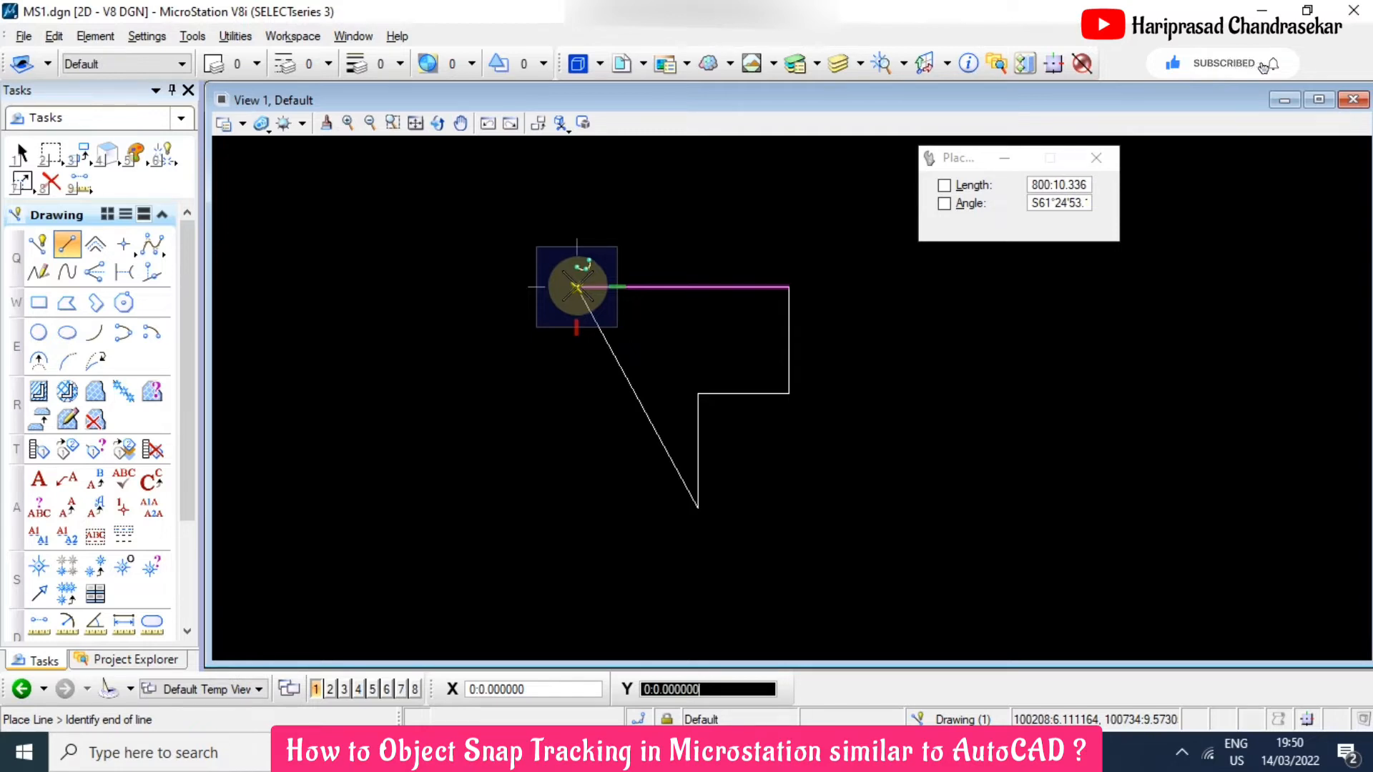
mouse_move(569, 421)
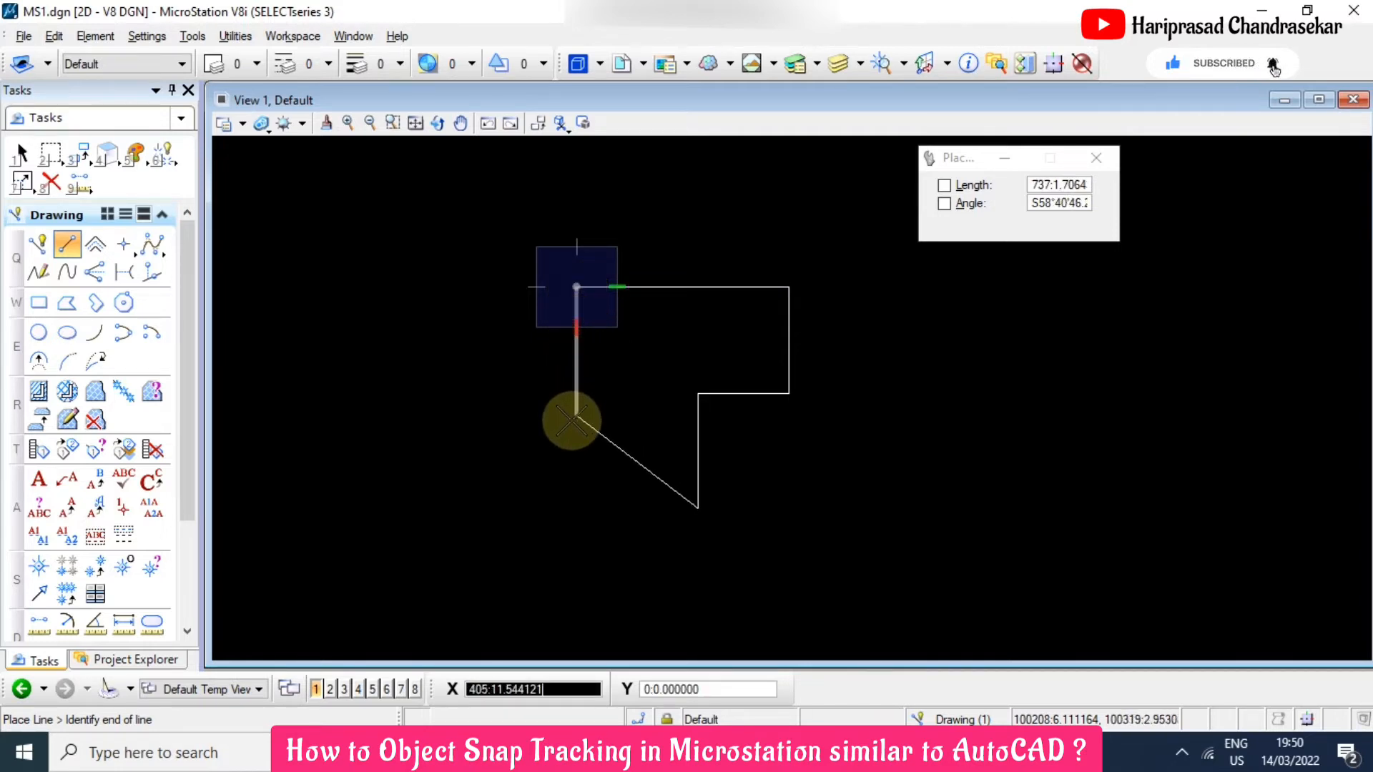
mouse_move(574, 525)
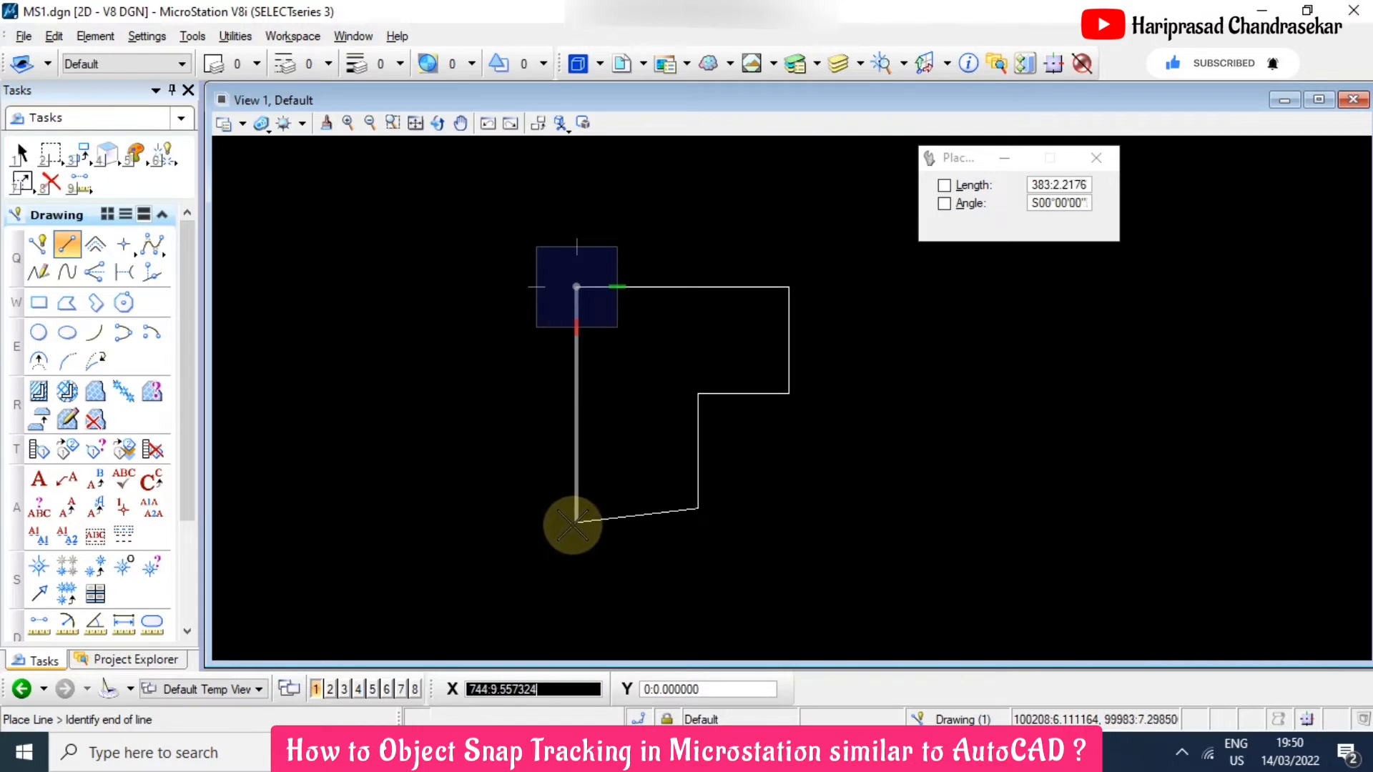
mouse_move(591, 477)
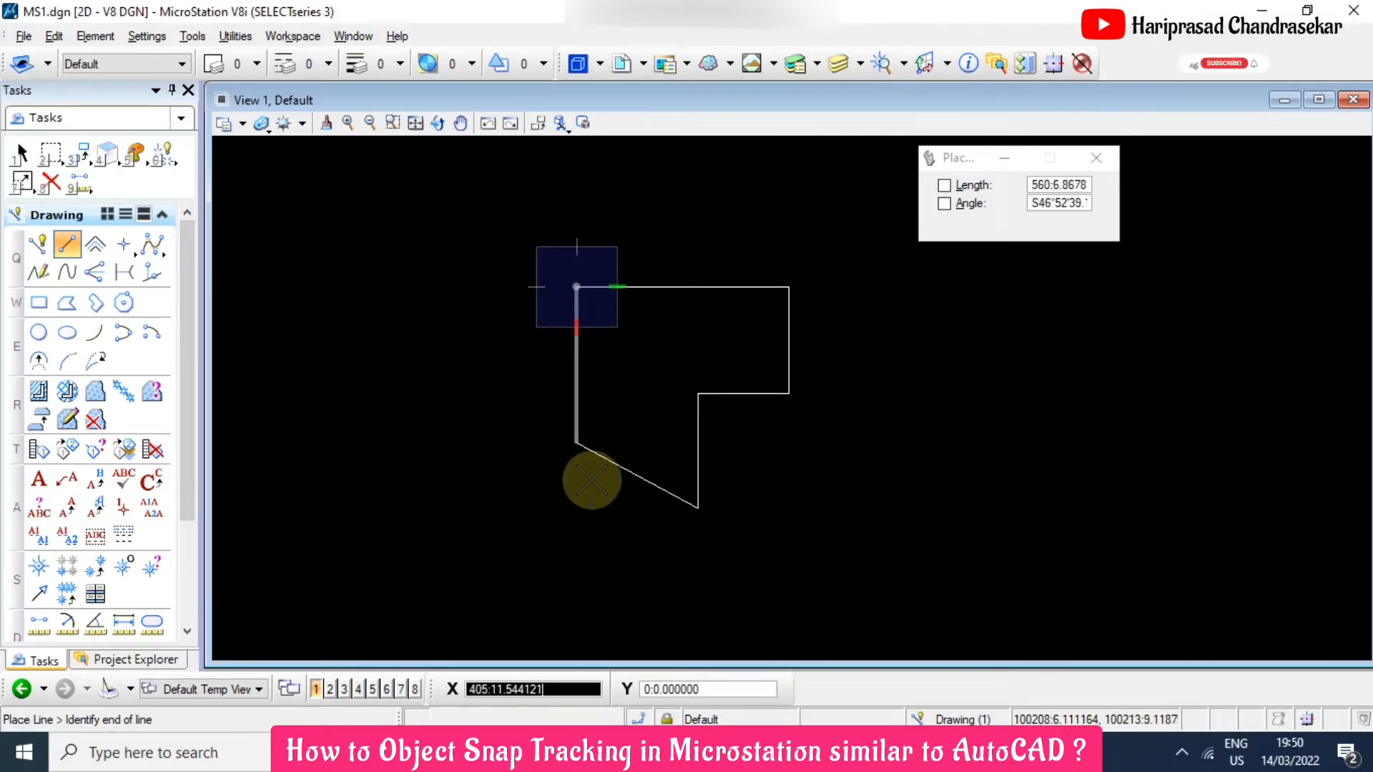
mouse_move(700, 503)
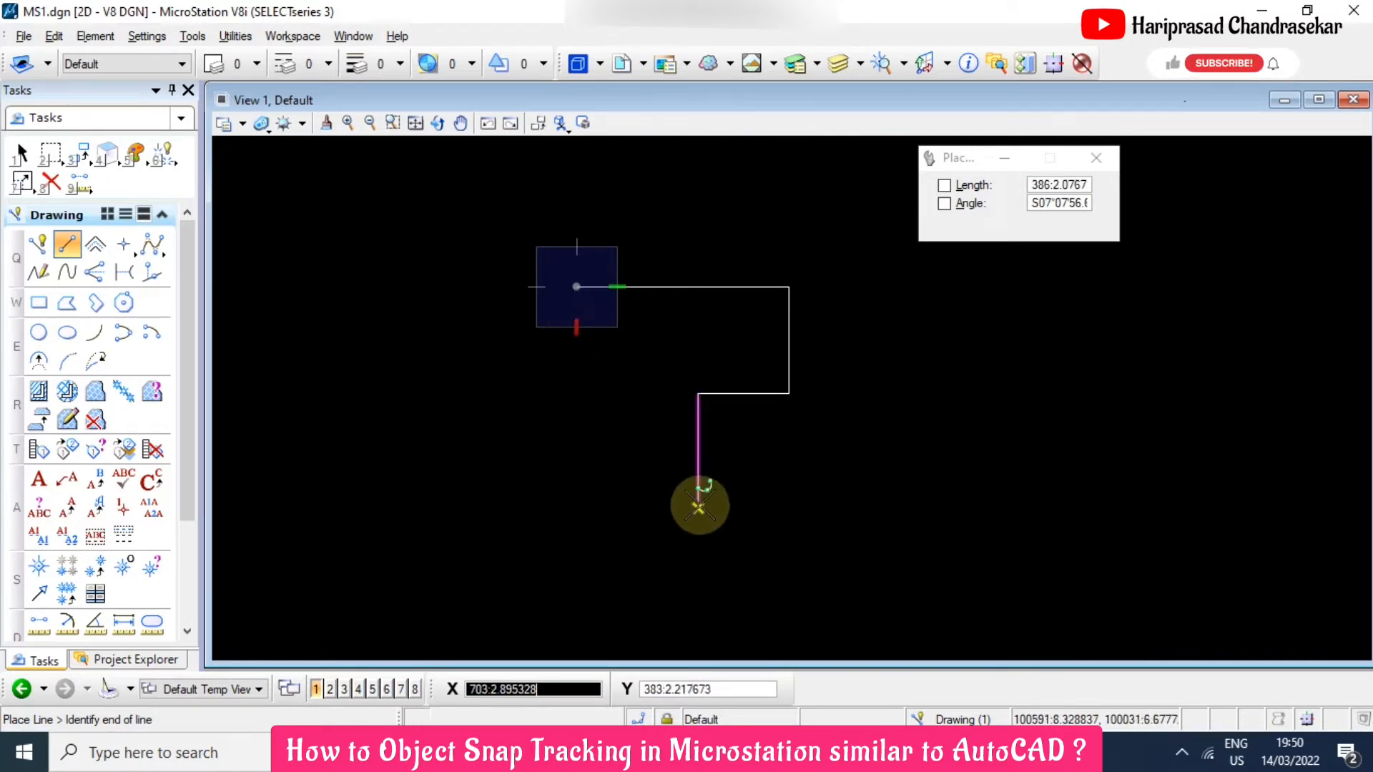
mouse_move(627, 556)
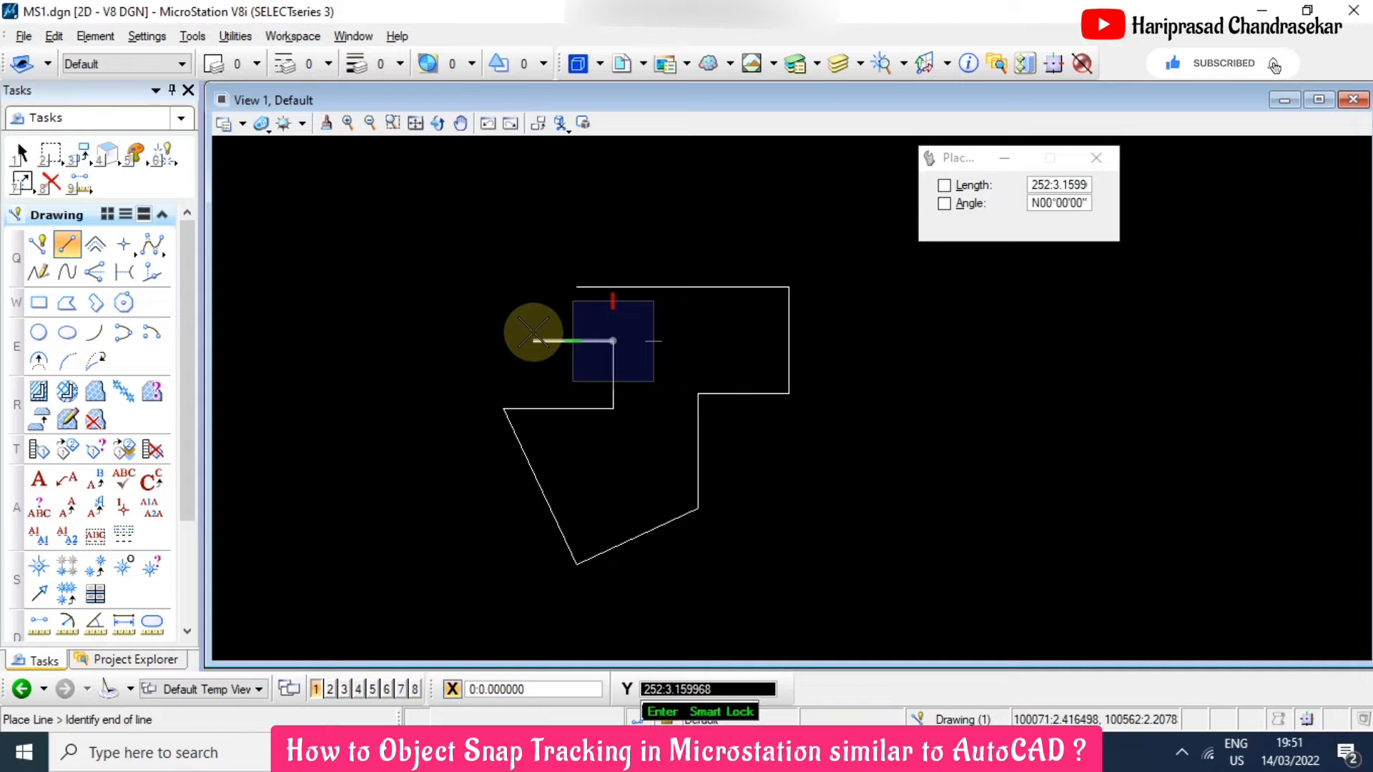
mouse_move(582, 339)
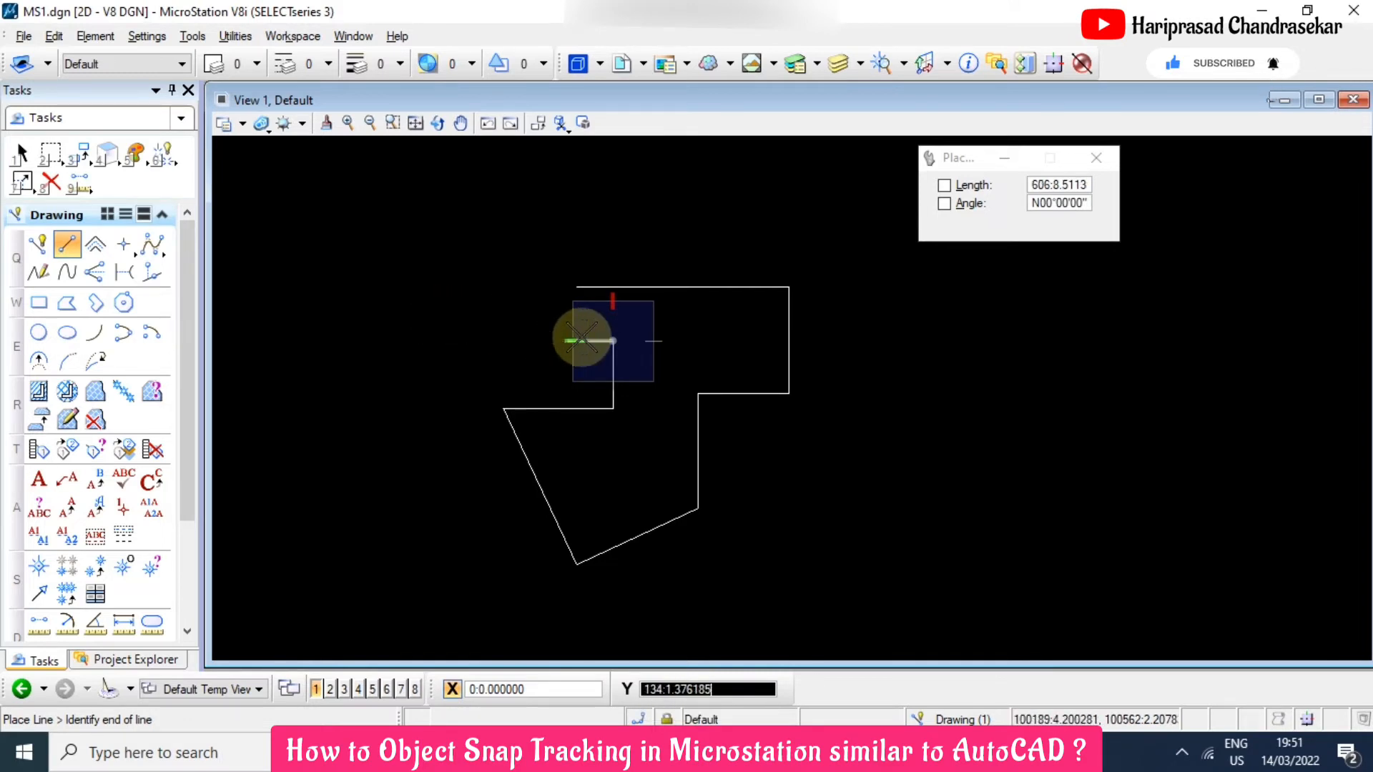
mouse_move(557, 340)
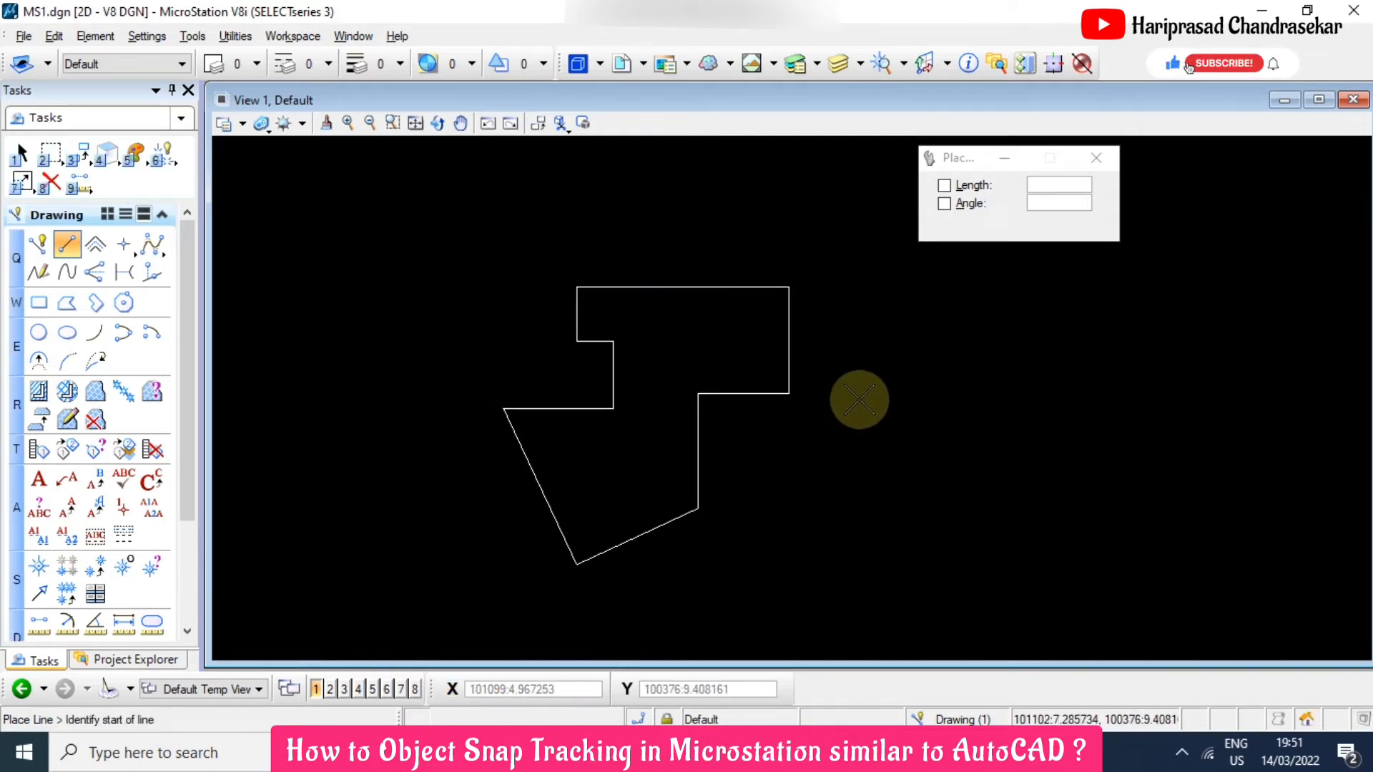
mouse_move(859, 443)
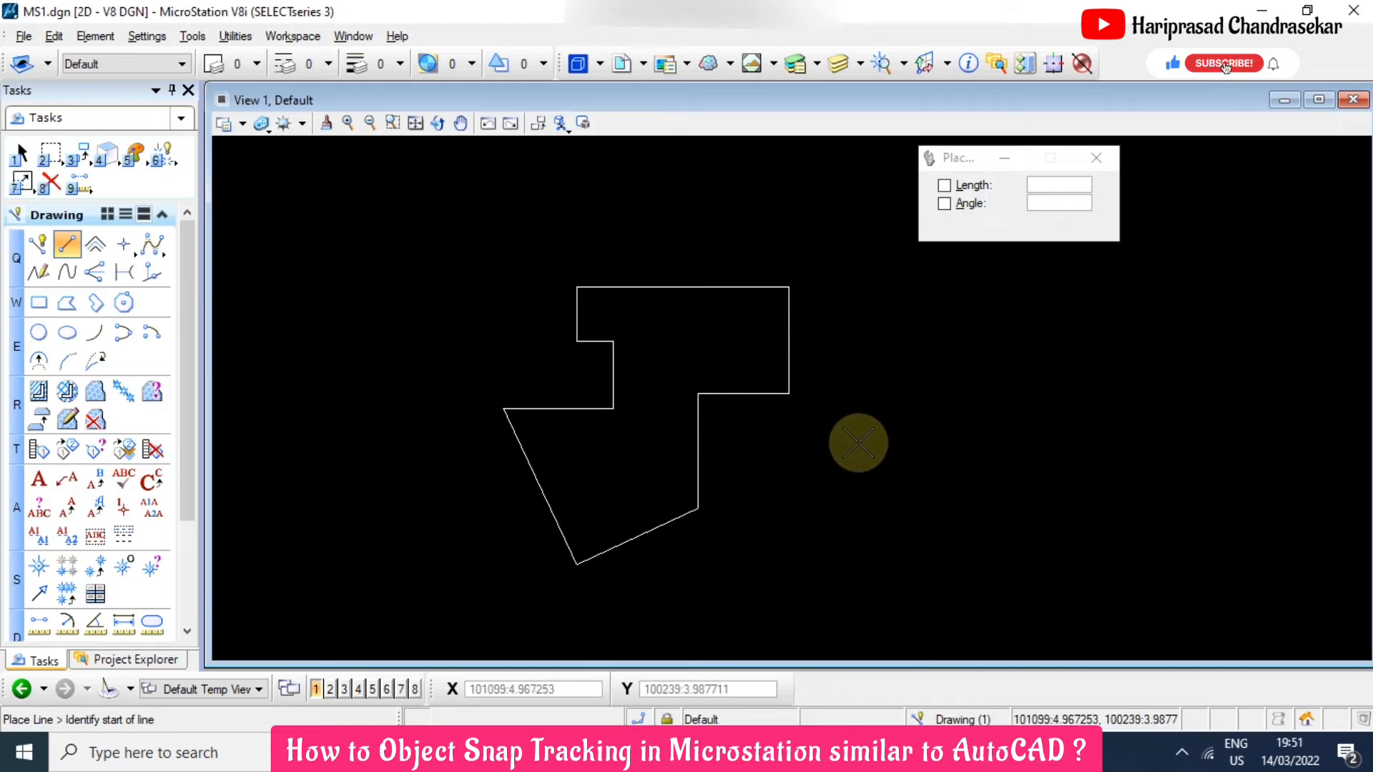
Step: Begin a second outline to the right of the closed shape
click(1226, 63)
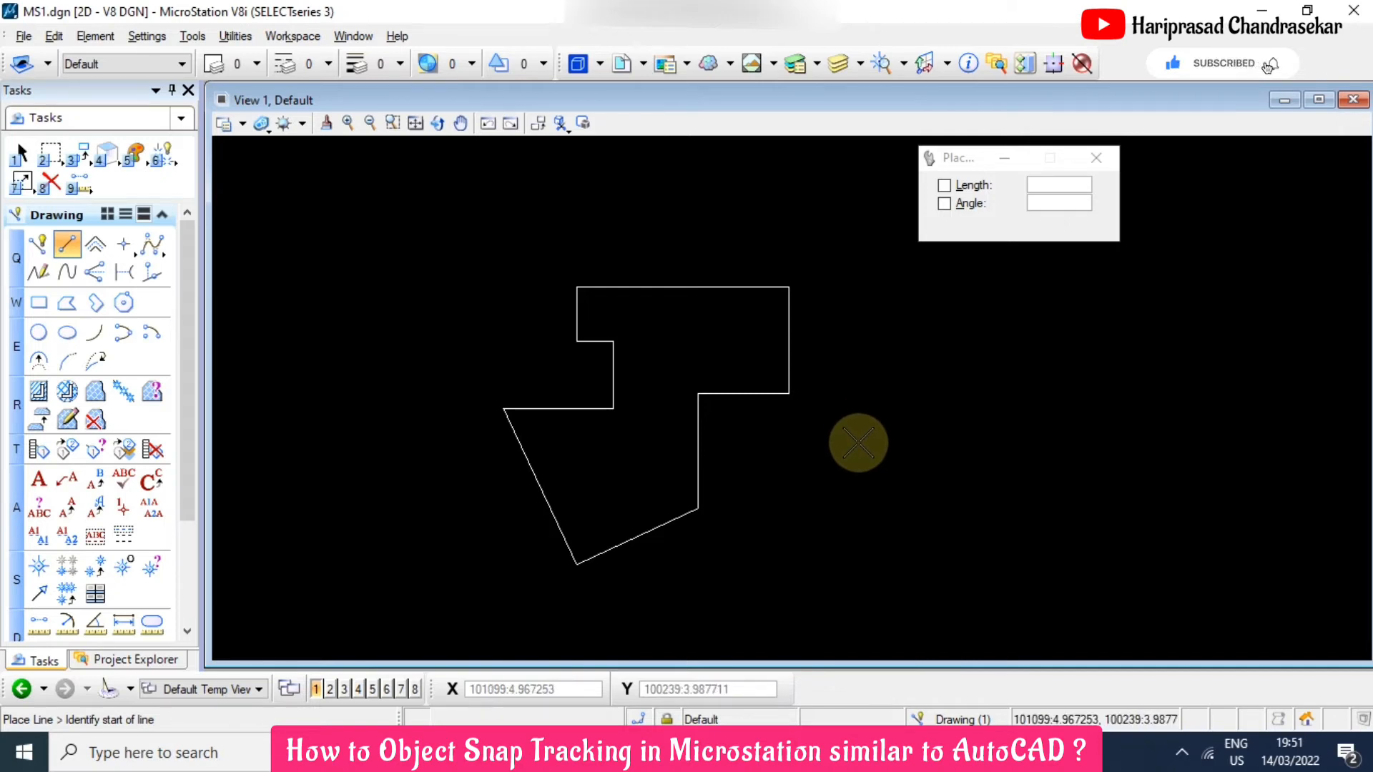
mouse_move(834, 502)
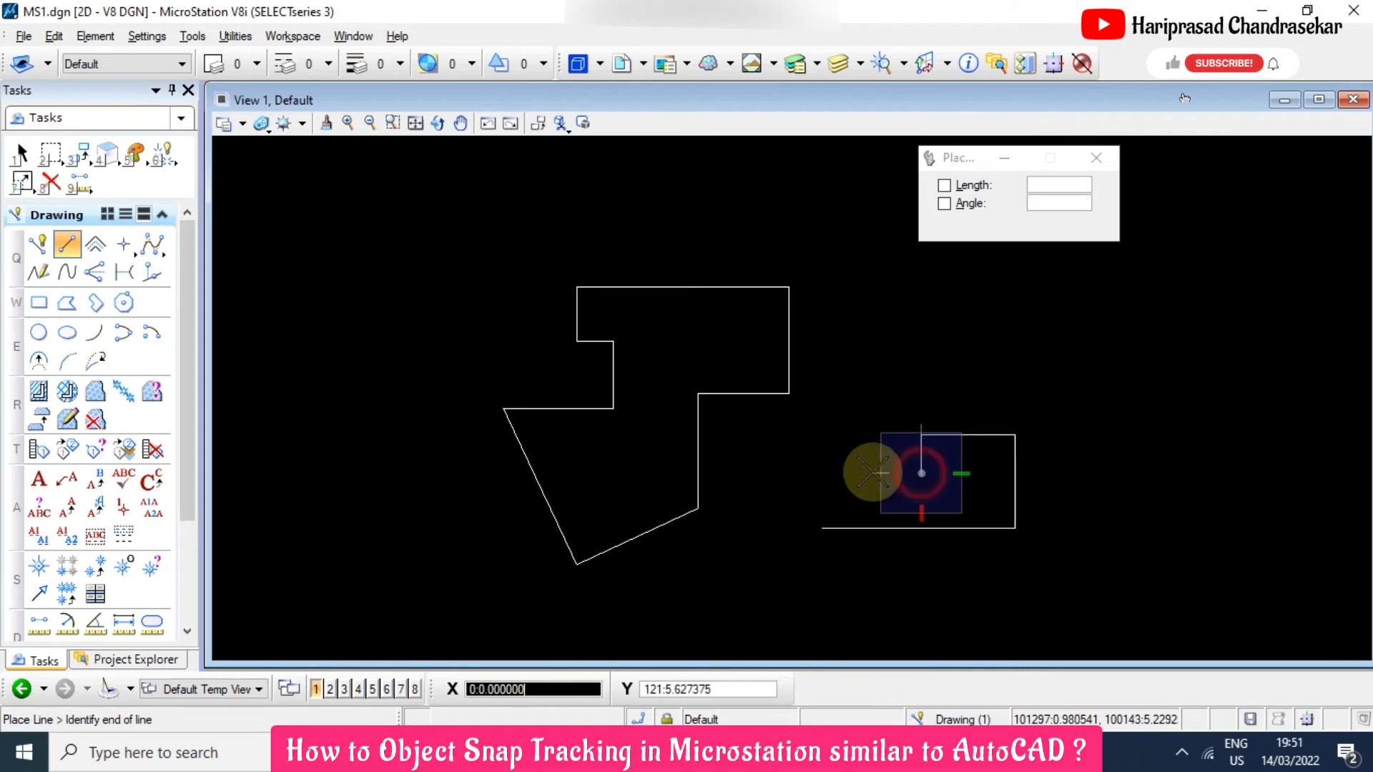
mouse_move(858, 461)
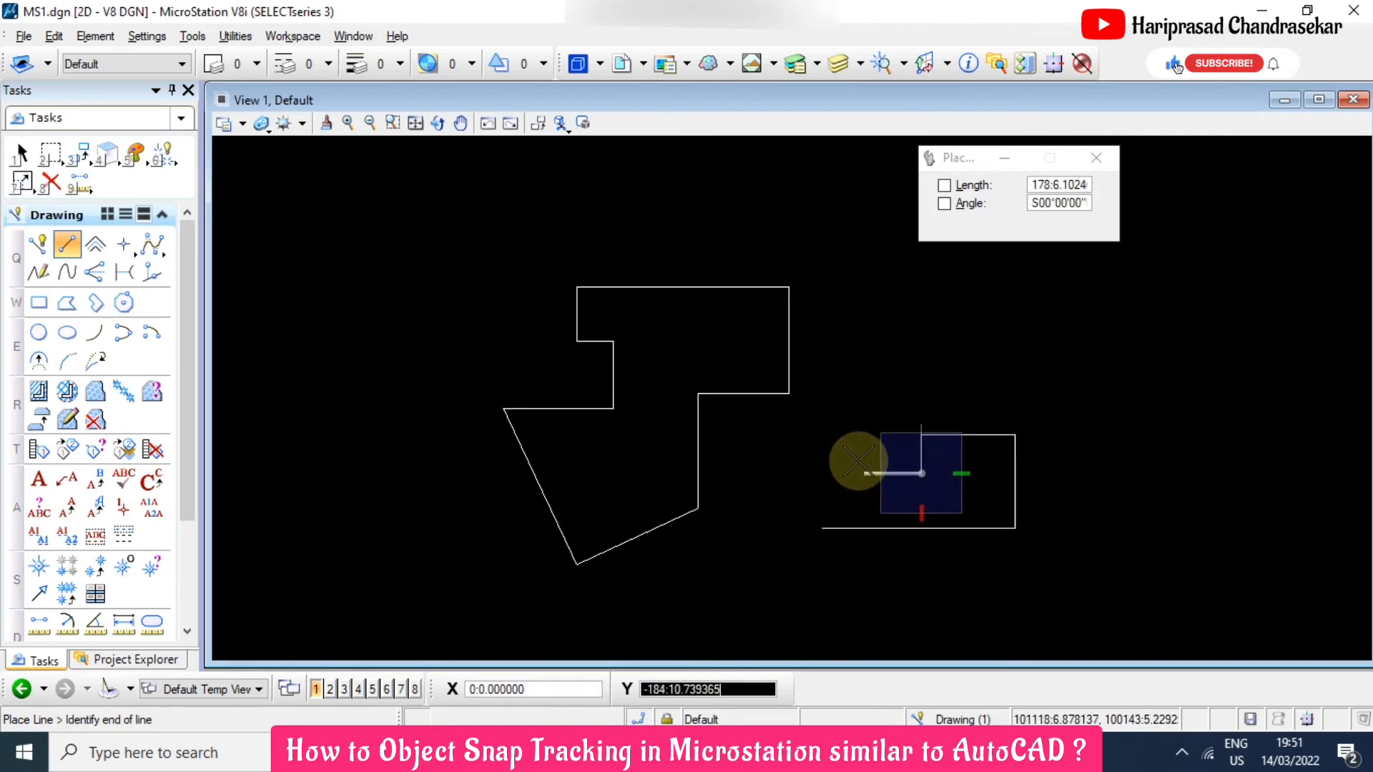
mouse_move(847, 362)
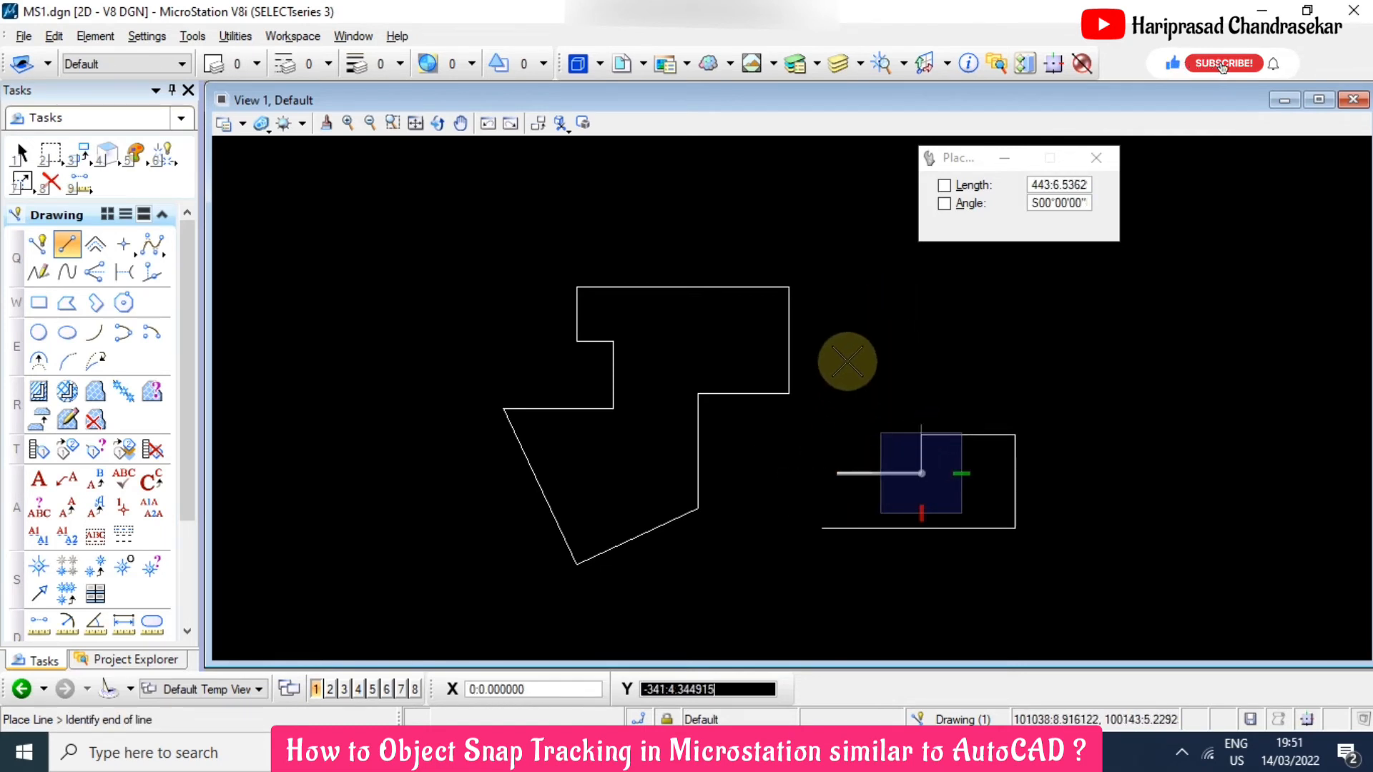
mouse_move(796, 459)
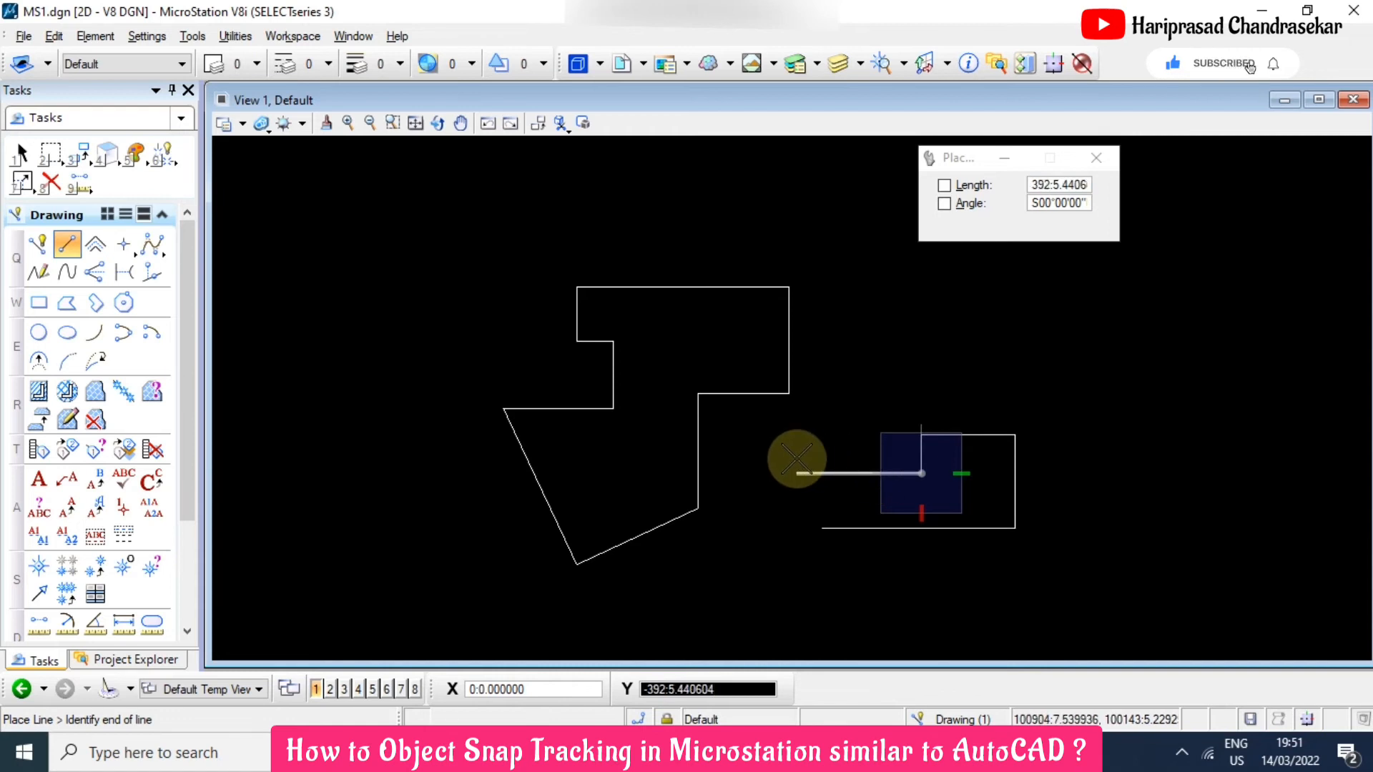
mouse_move(1274, 66)
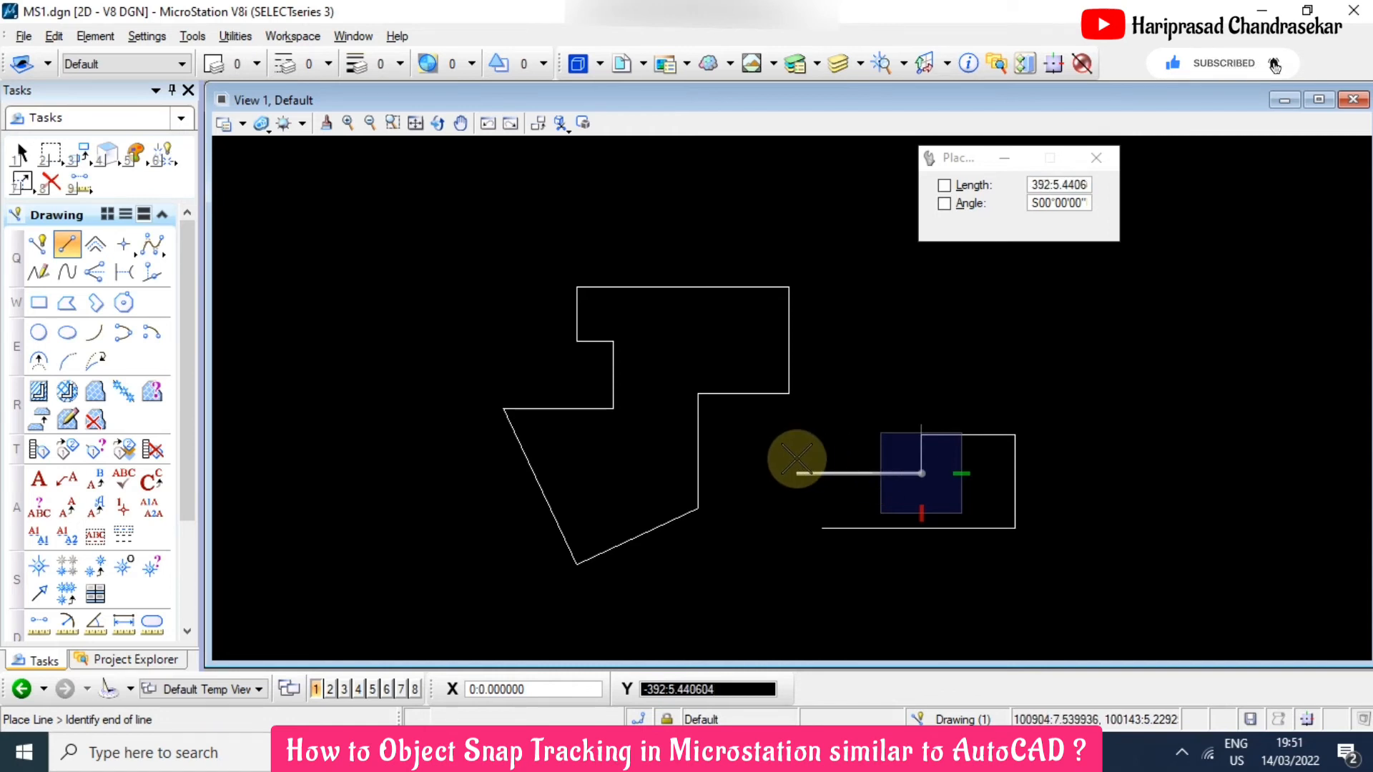
mouse_move(798, 472)
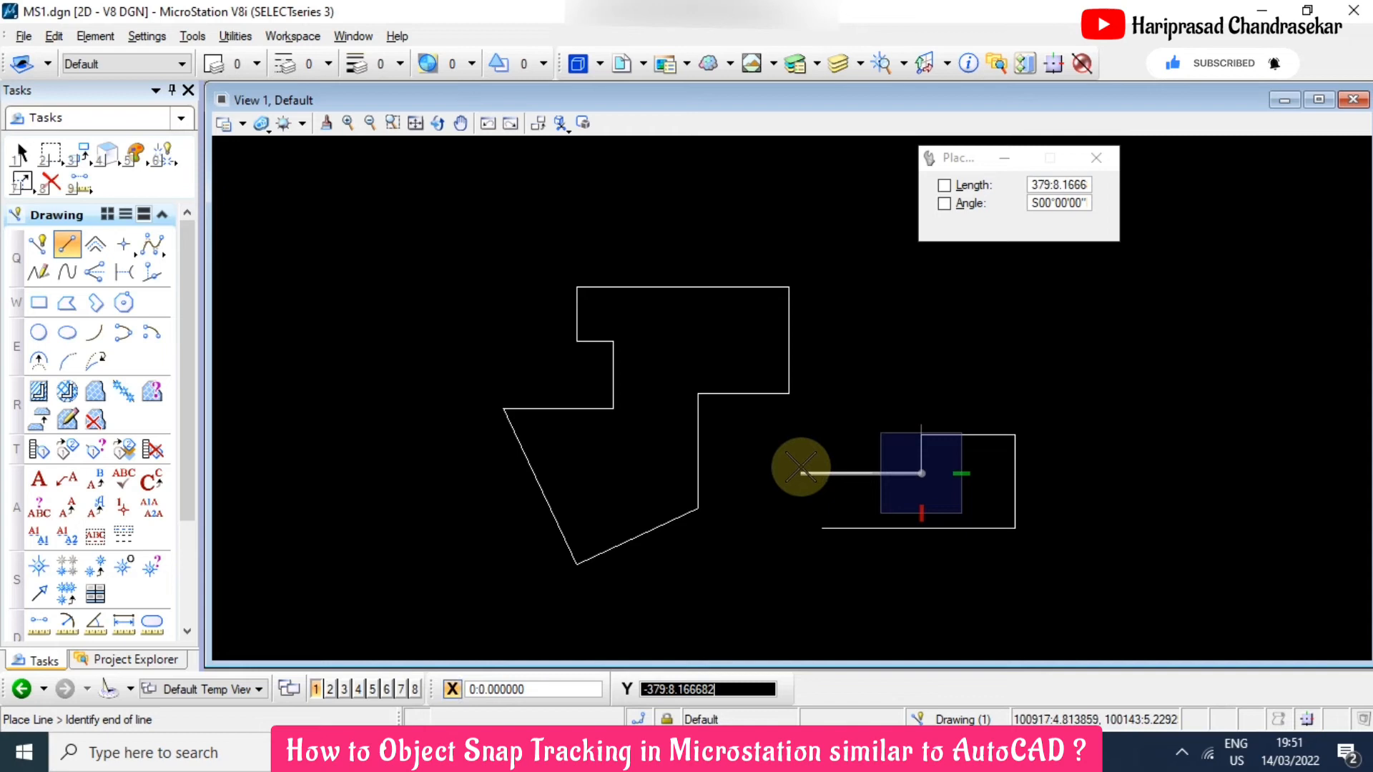
mouse_move(835, 534)
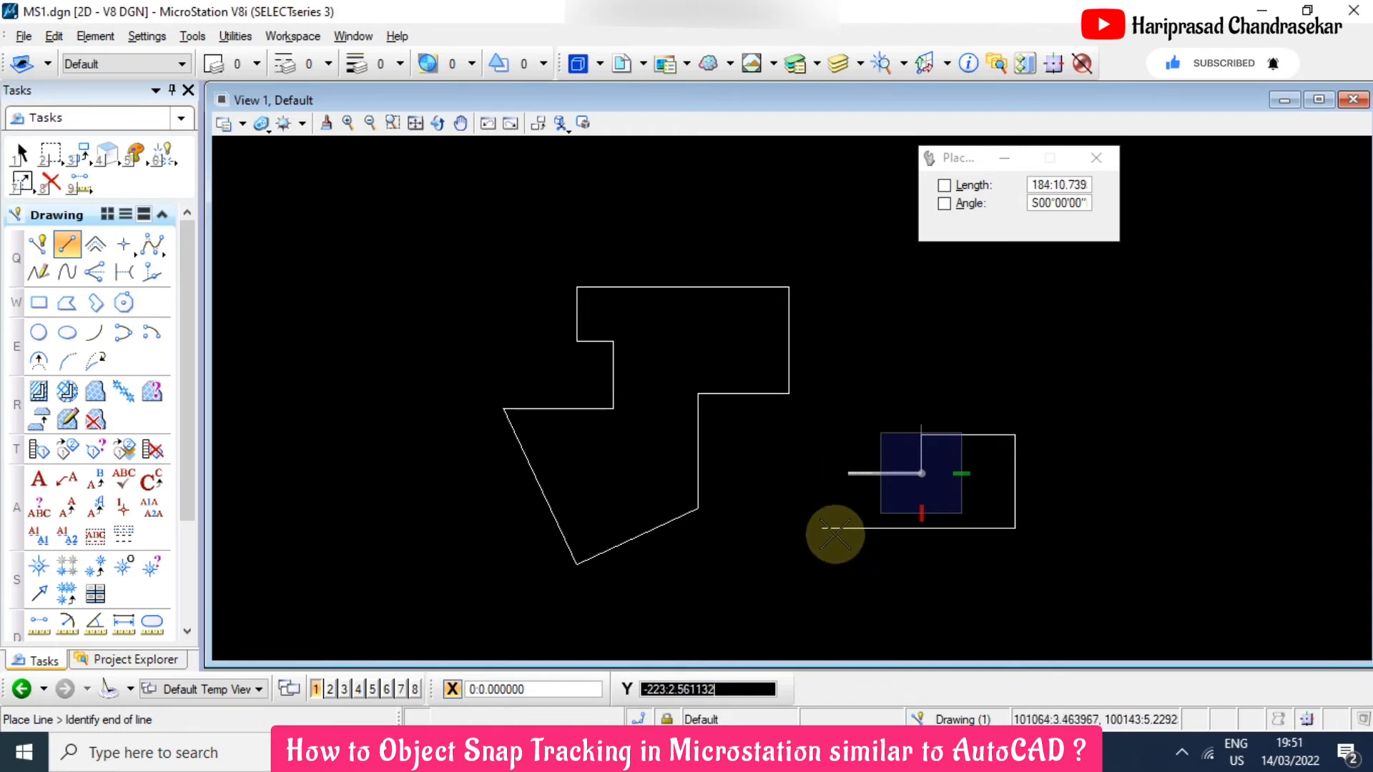